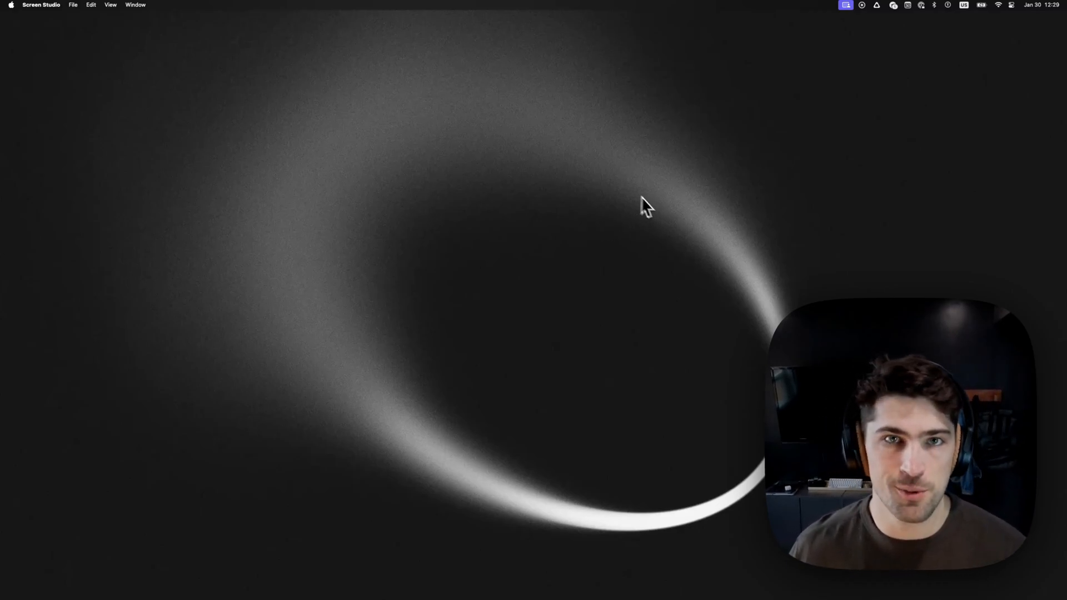
pyautogui.moveTo(880, 46)
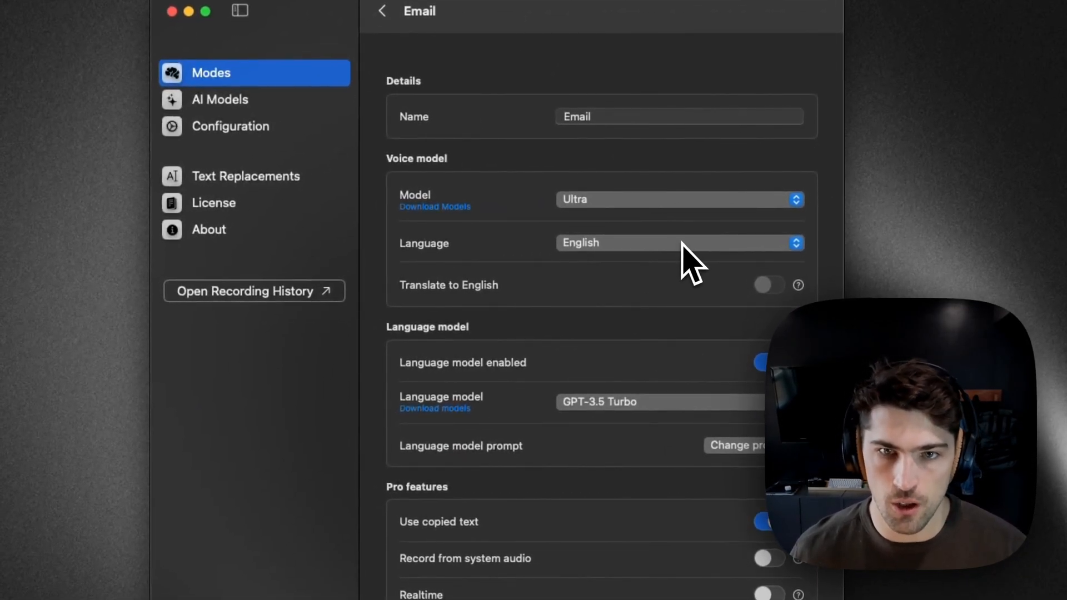
pyautogui.moveTo(691, 408)
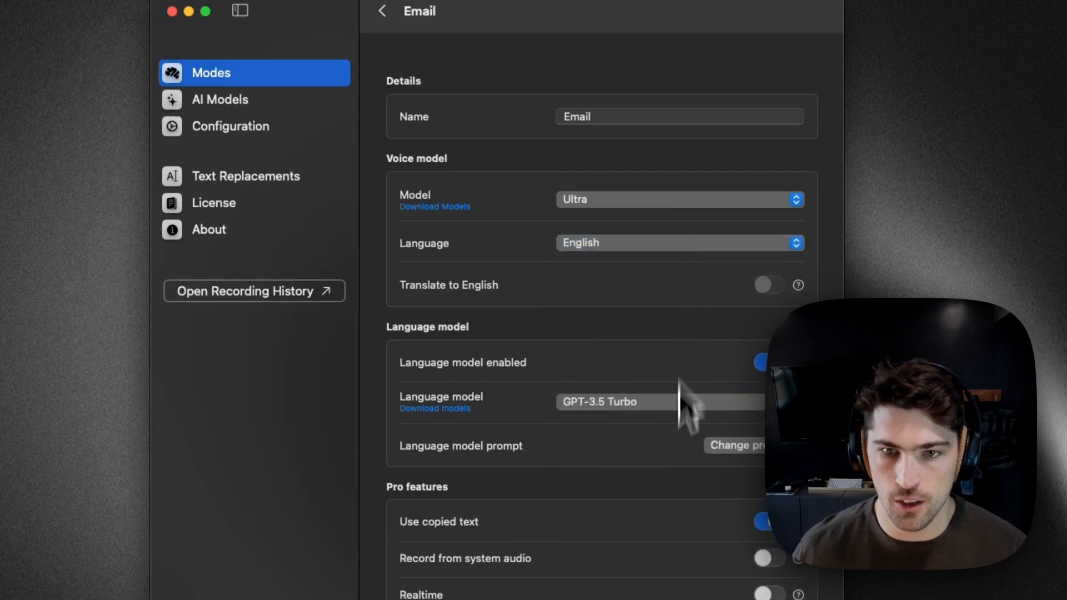
pyautogui.moveTo(680, 422)
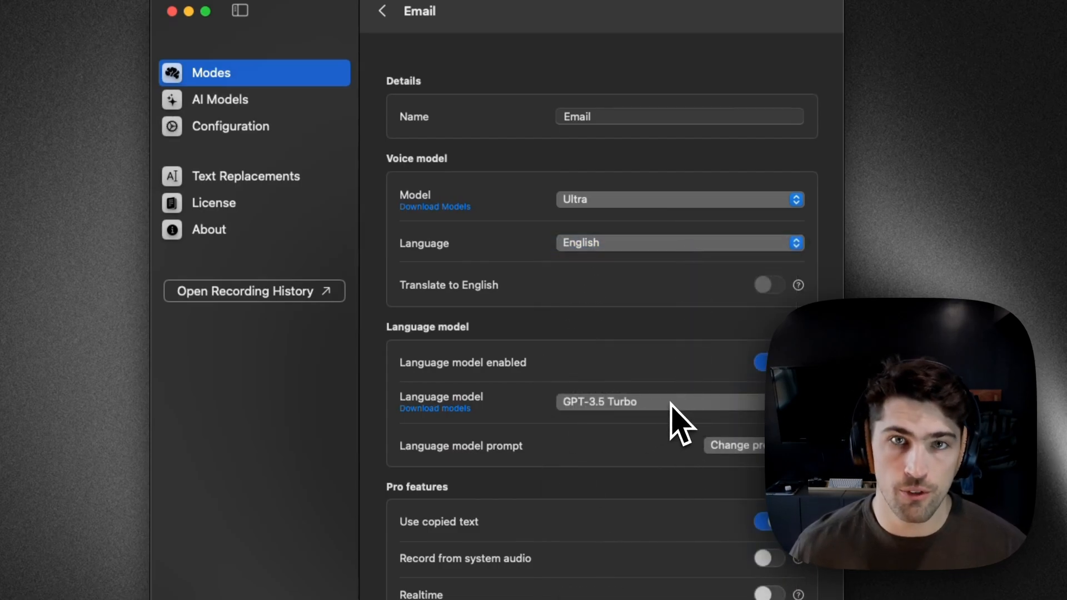
pyautogui.moveTo(742, 470)
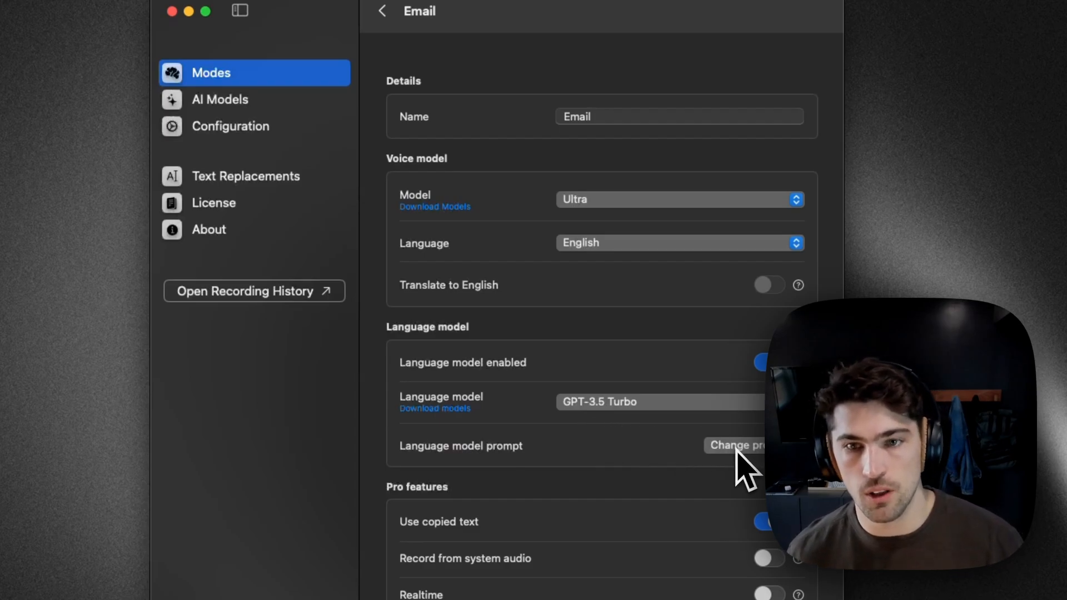
# - Read the Email mode's prompt asking for friendly, casual, brief wording, then close the editor
pyautogui.click(736, 445)
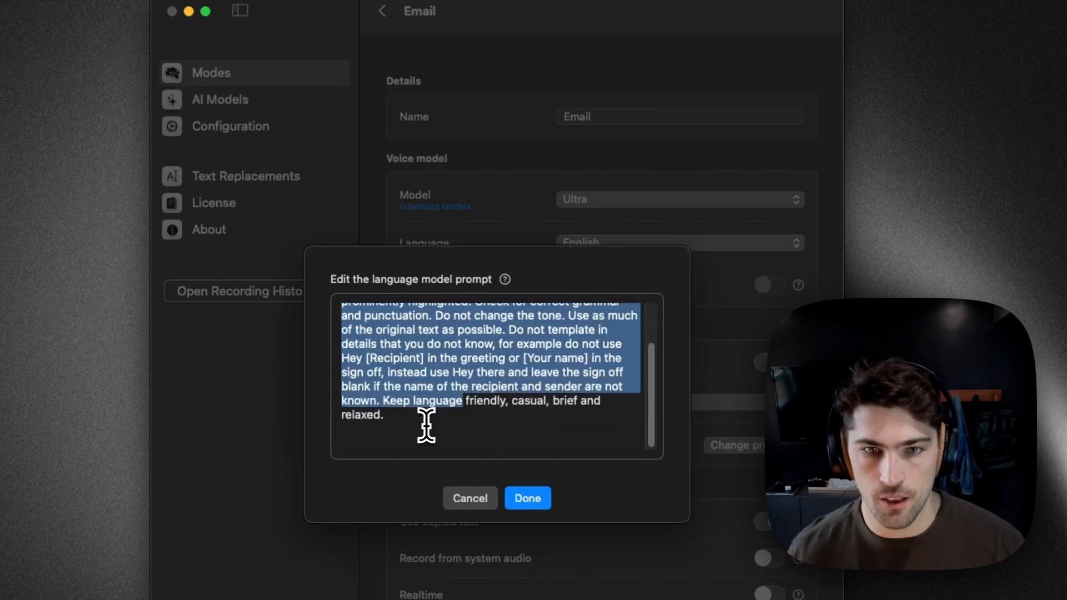
pyautogui.click(411, 409)
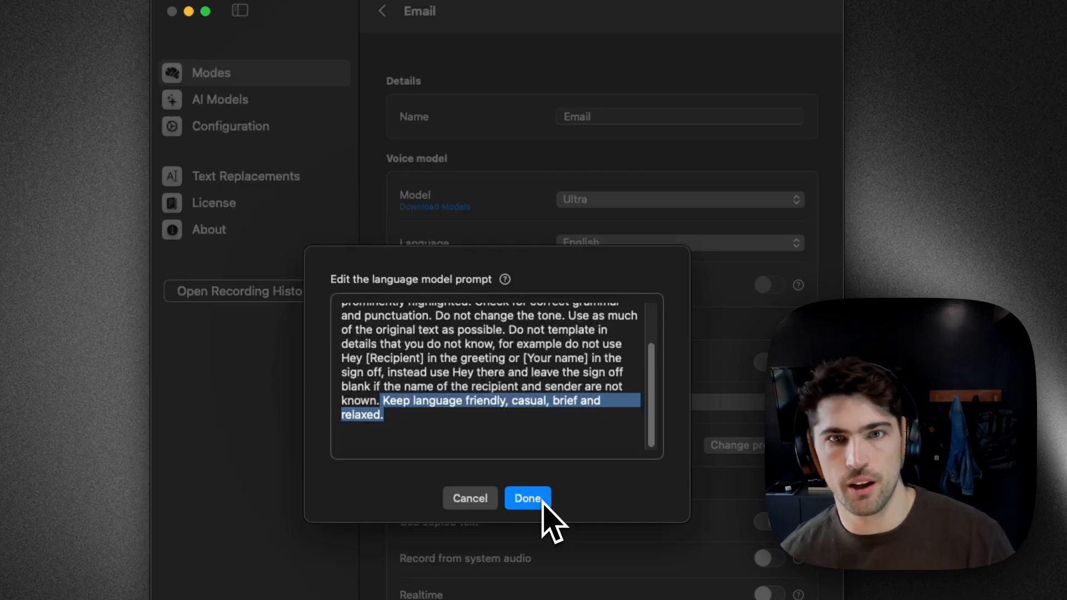
pyautogui.click(528, 498)
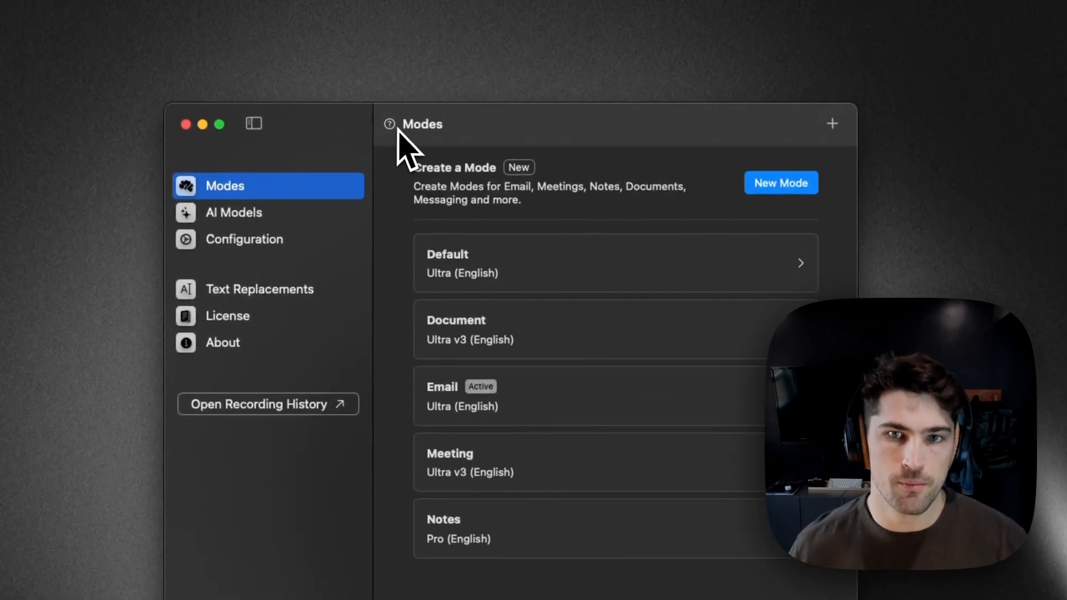
pyautogui.click(780, 182)
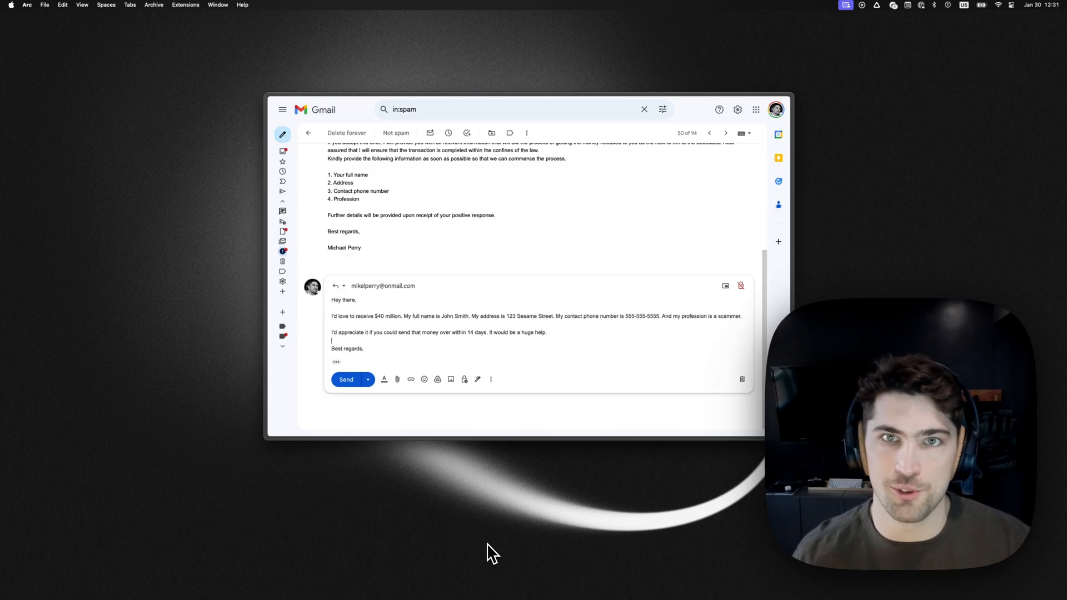
pyautogui.moveTo(483, 558)
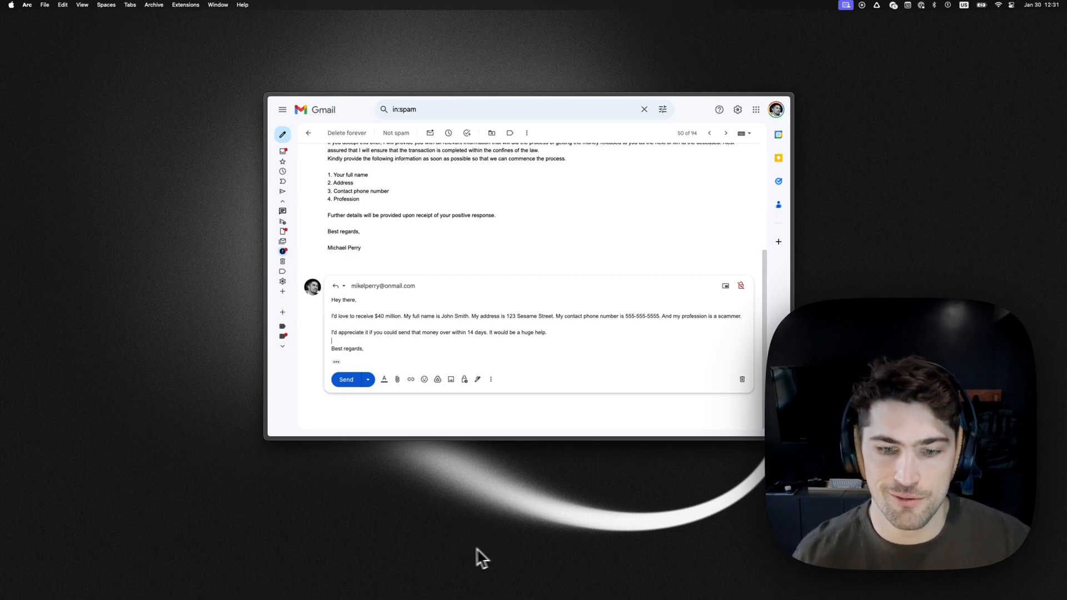